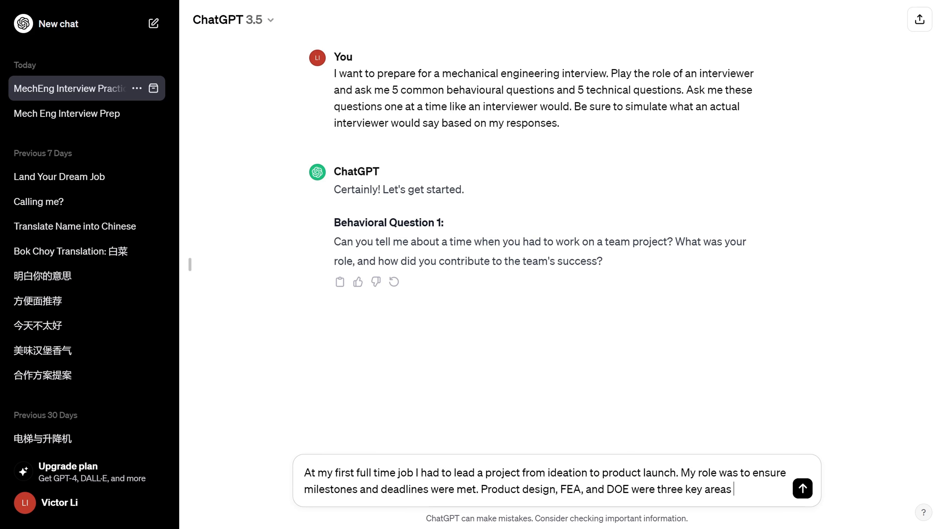
- Send the typed answer about leading a team project from ideation to launch to the interviewer
click(801, 487)
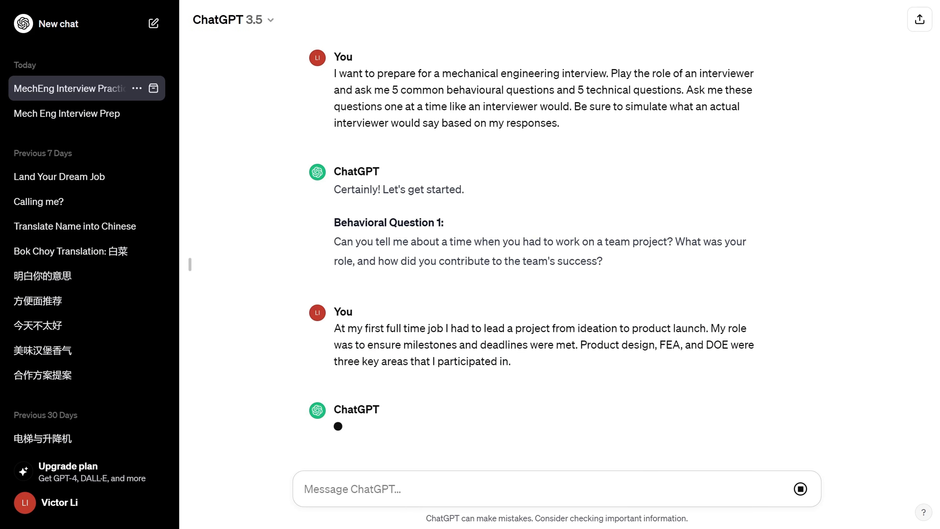